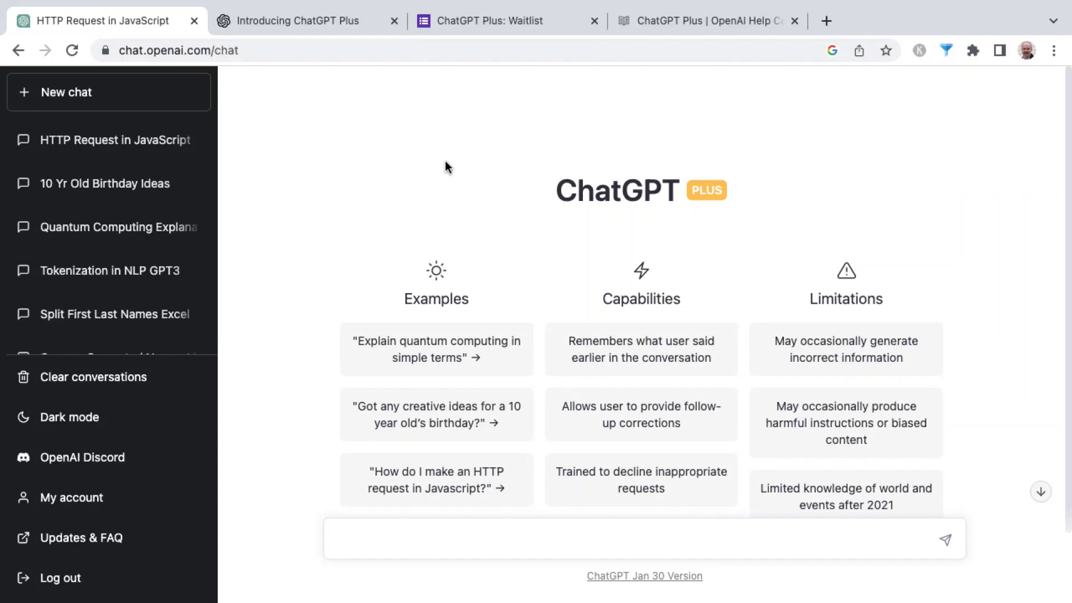
mouse_move(618, 214)
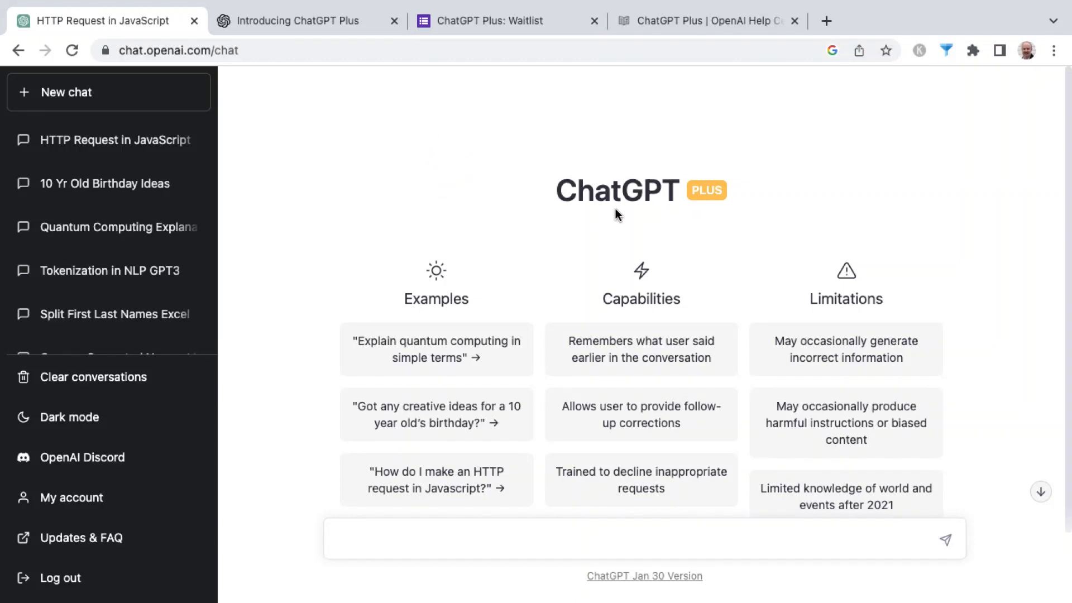
mouse_move(710, 209)
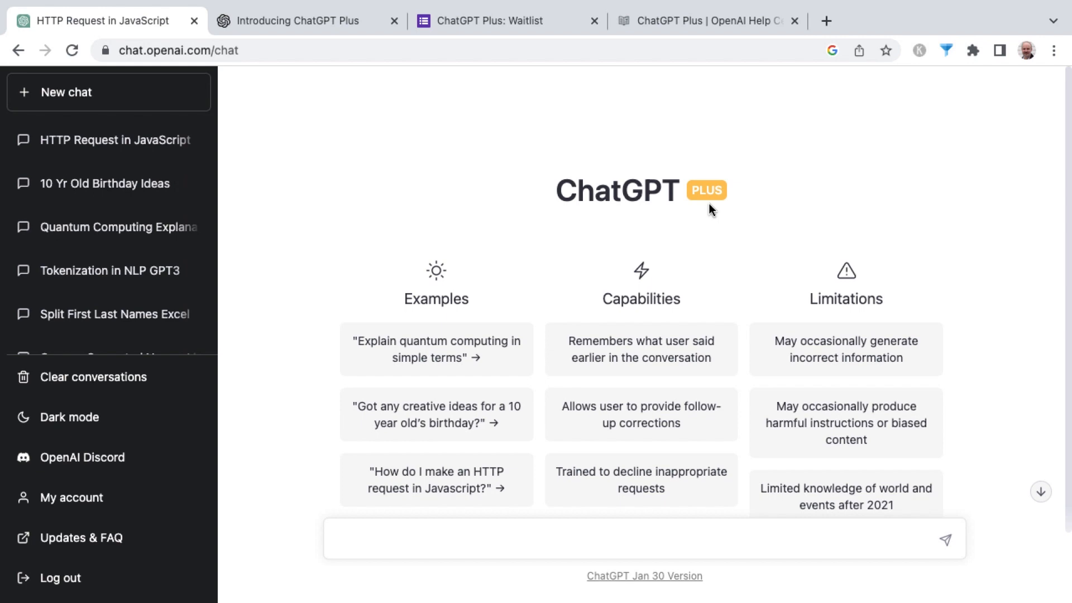
mouse_move(232, 436)
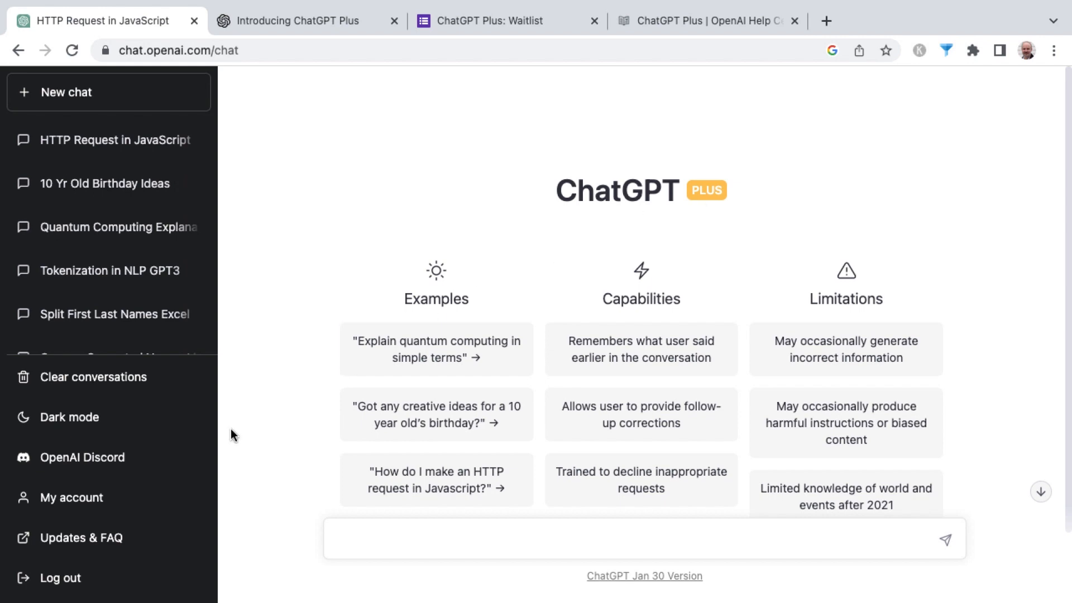
Open My account to view the ChatGPT Plus plan at $20/mo and its benefits.
click(70, 497)
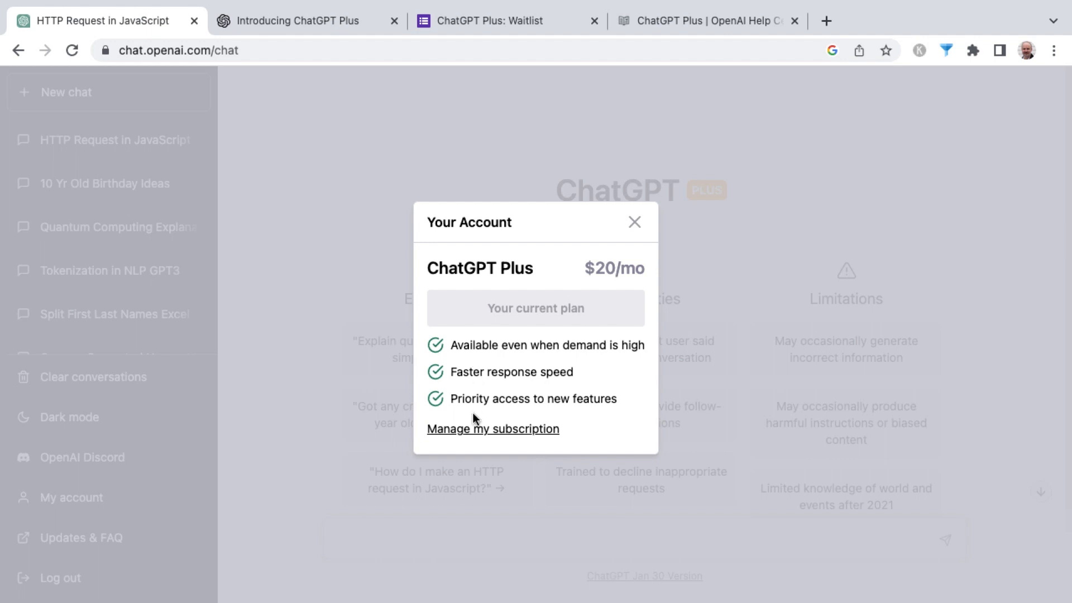
mouse_move(476, 398)
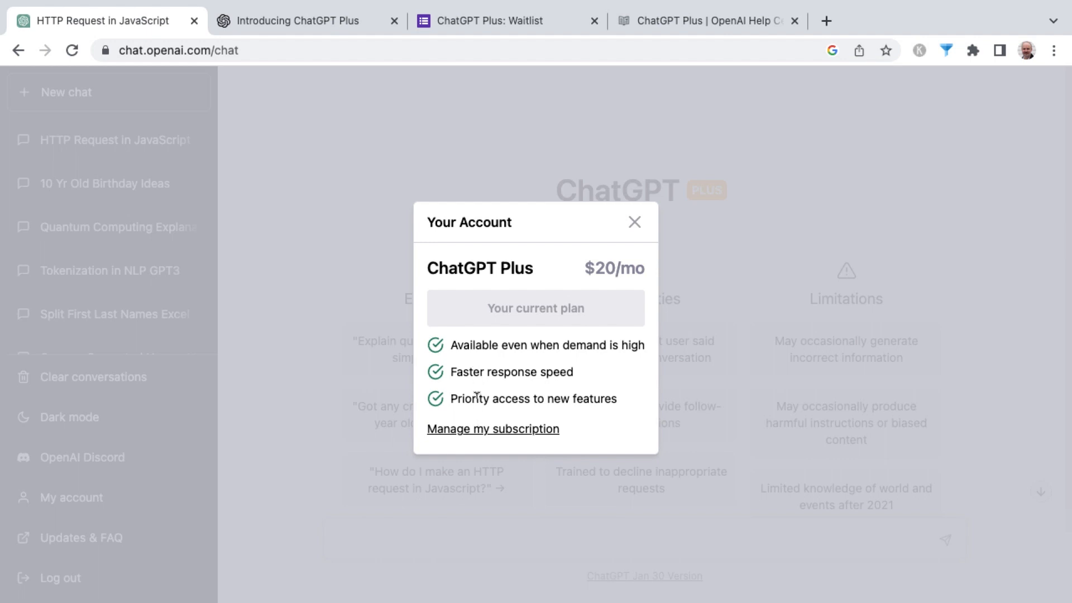
Open the 'Introducing ChatGPT Plus' article, highlight the $20/month price, and scroll to the waitlist paragraph.
click(296, 20)
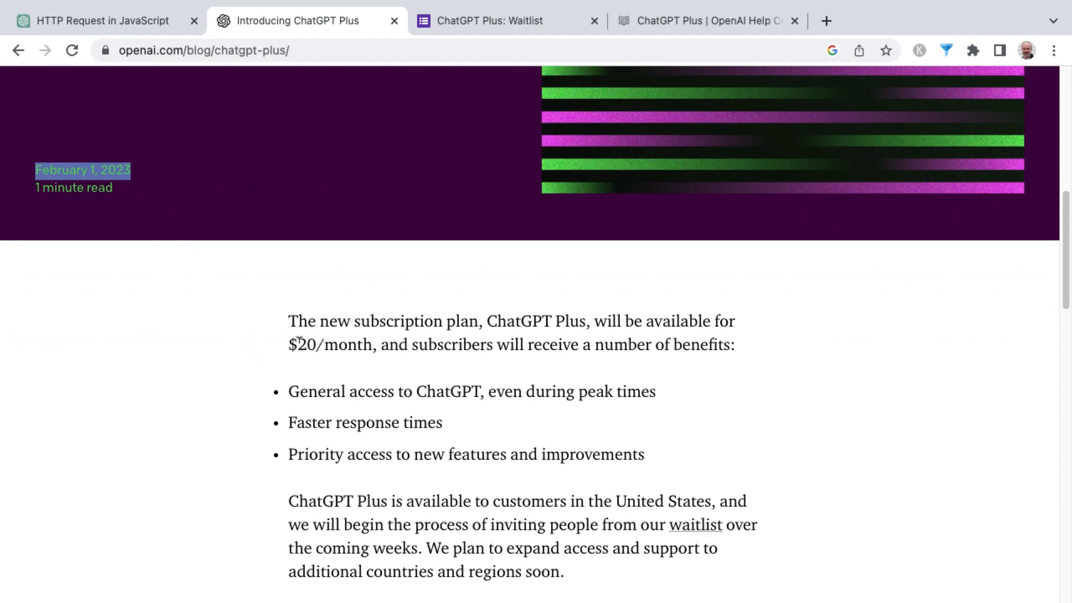
drag(290, 344, 359, 344)
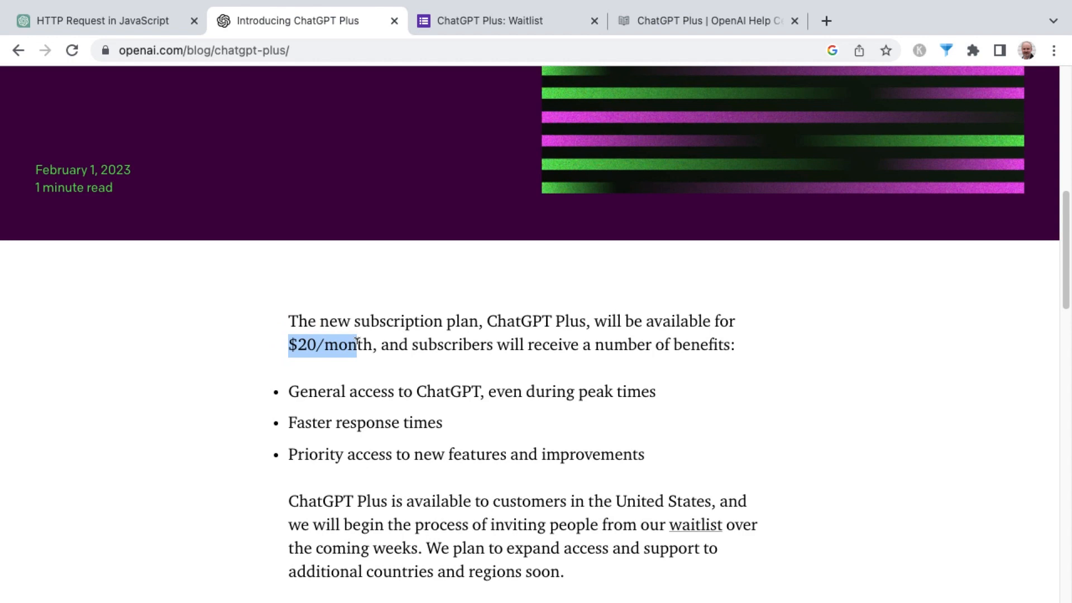
scroll(down, 3)
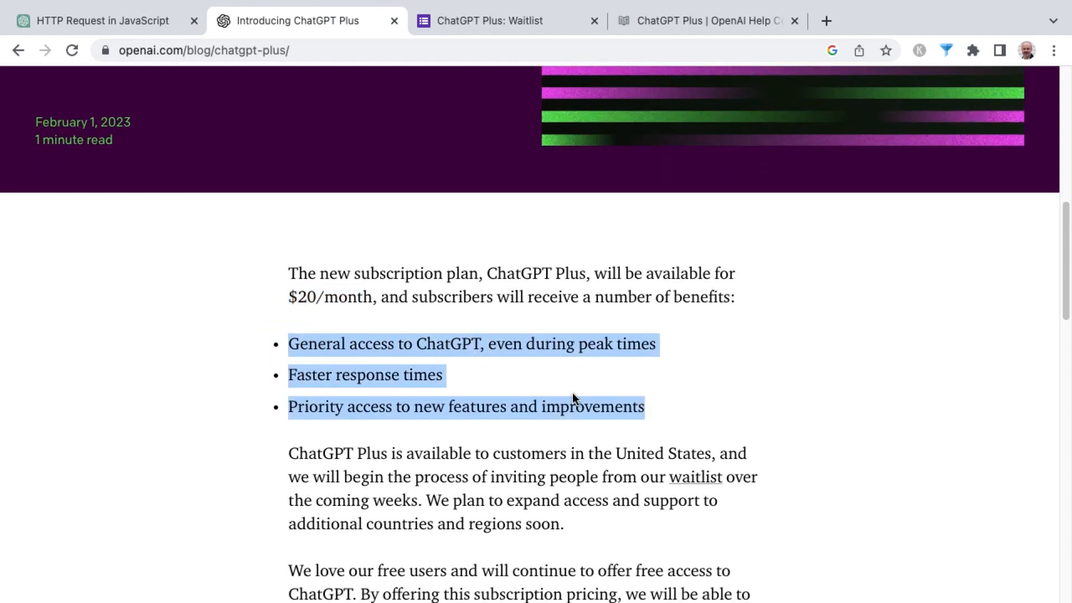
scroll(down, 3)
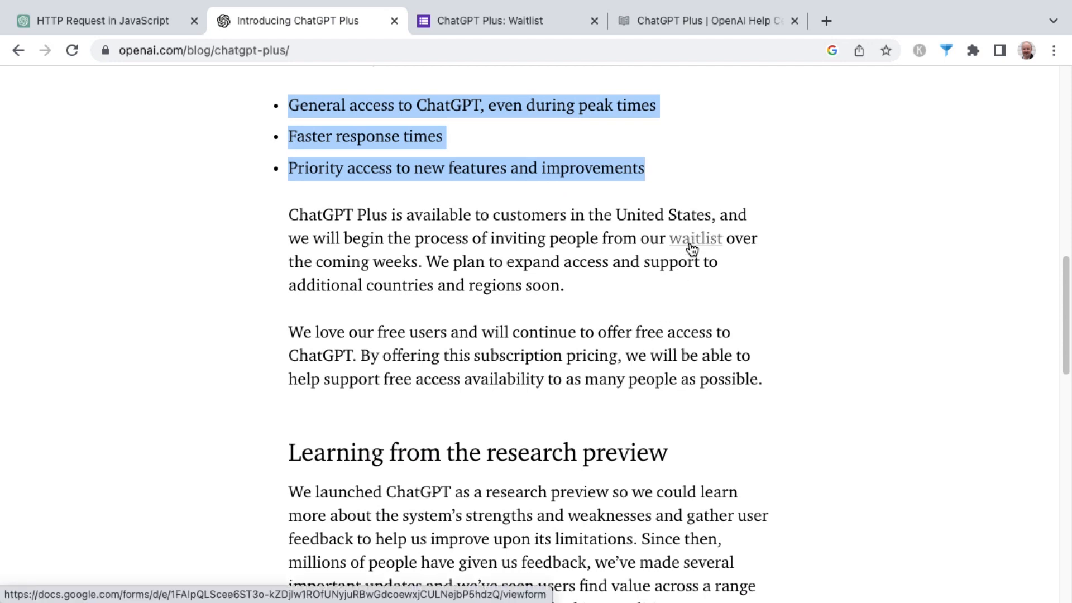
Browse the unanswered 'ChatGPT Plus: Waitlist' form down to its Submit button.
click(485, 21)
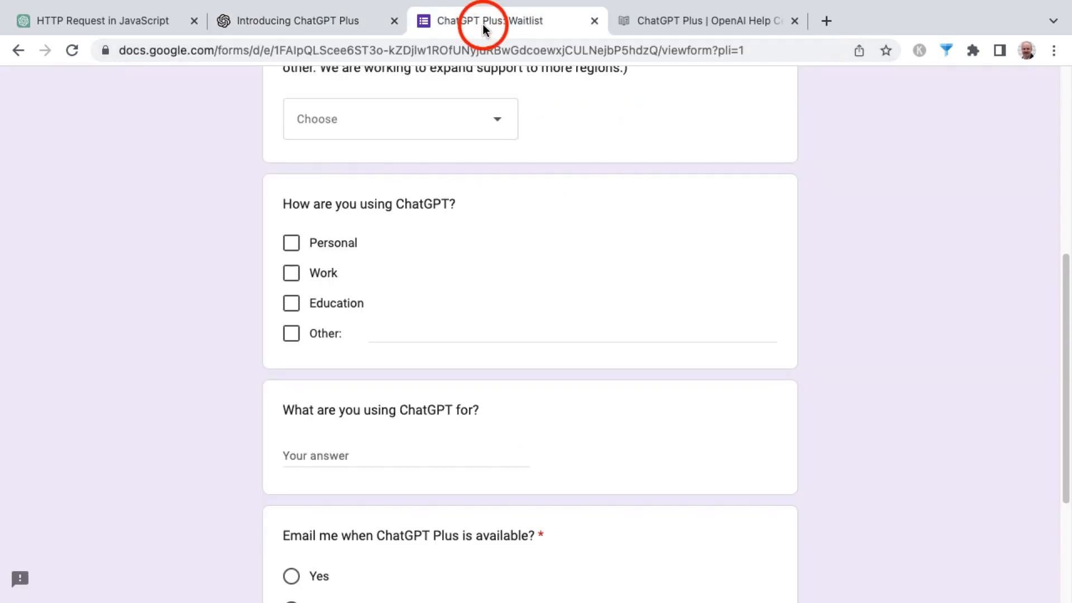
scroll(up, 3)
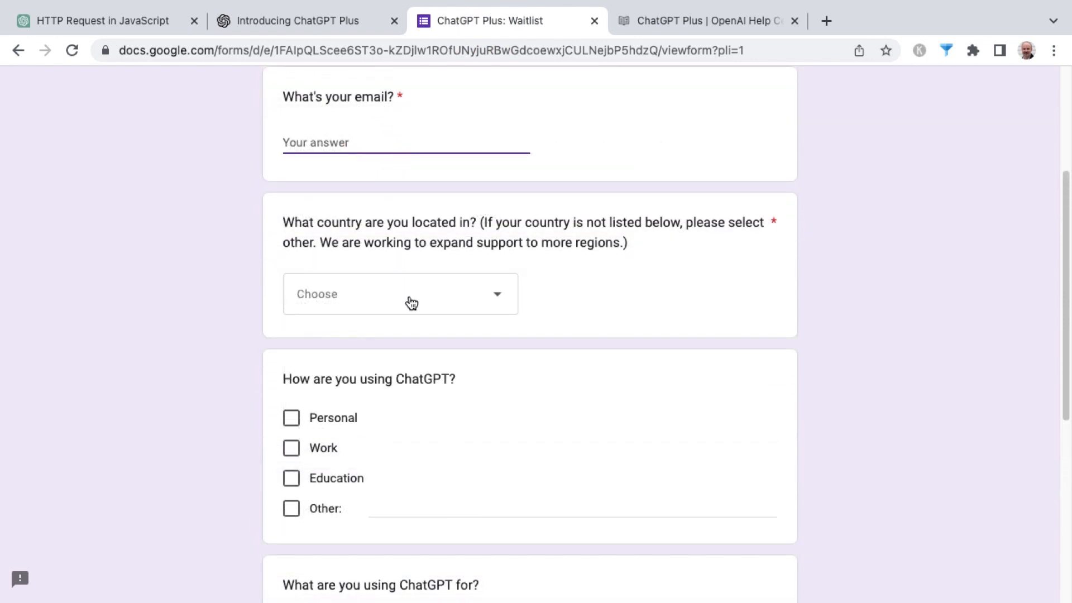
scroll(down, 3)
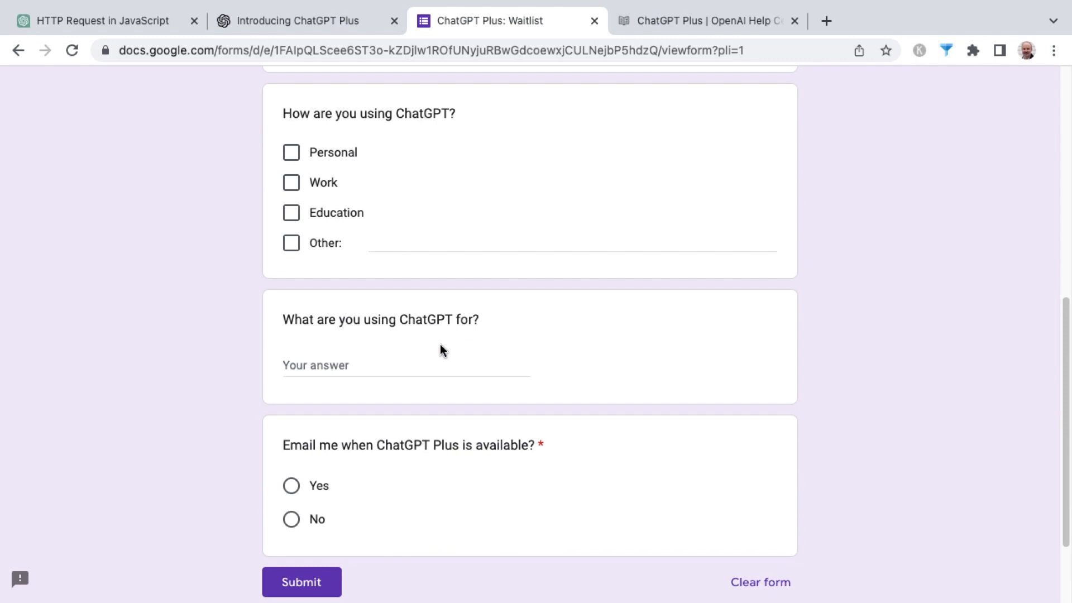
scroll(down, 3)
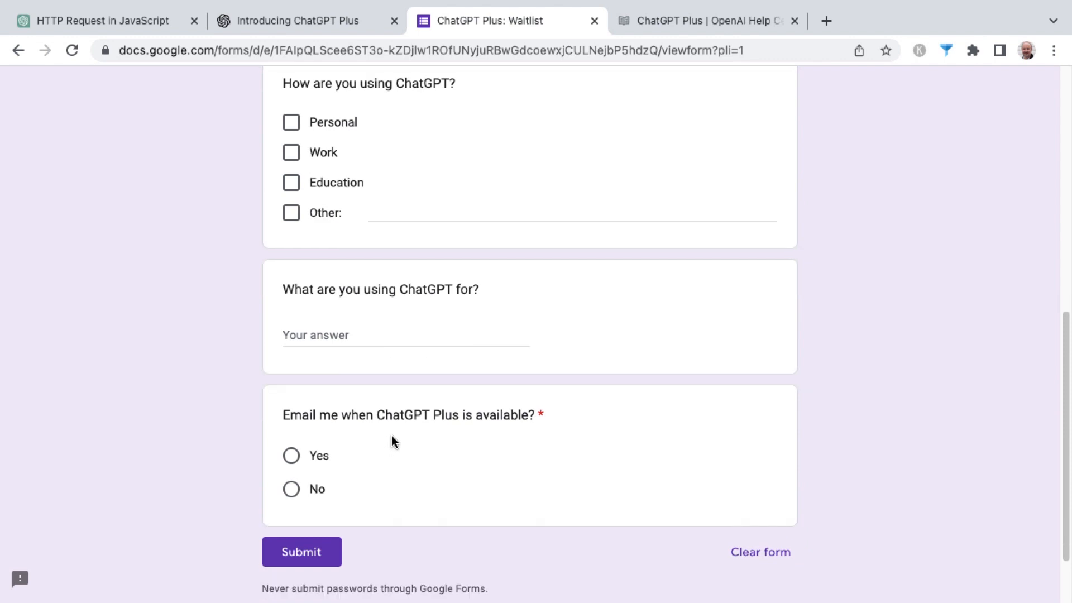
mouse_move(422, 428)
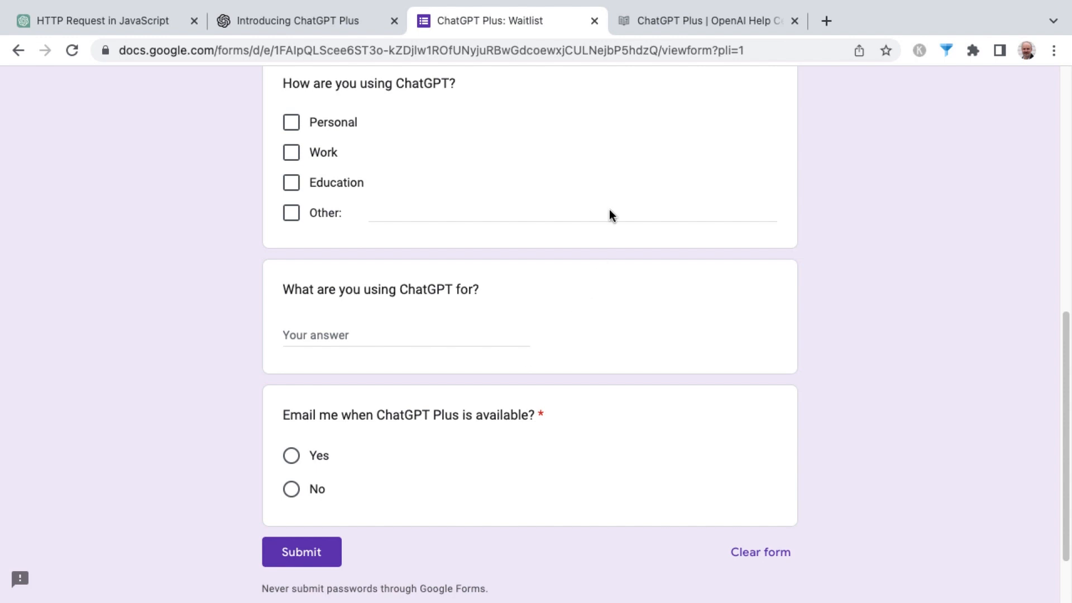
click(697, 21)
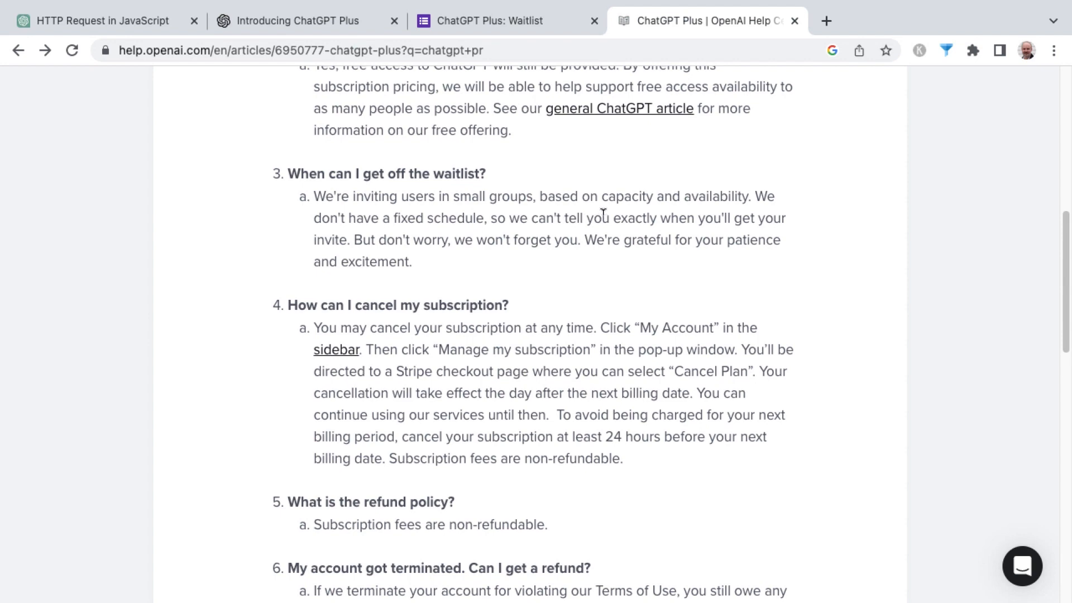
Read the ChatGPT Plus FAQ answers on free access, waitlist, cancellation and refunds.
scroll(up, 3)
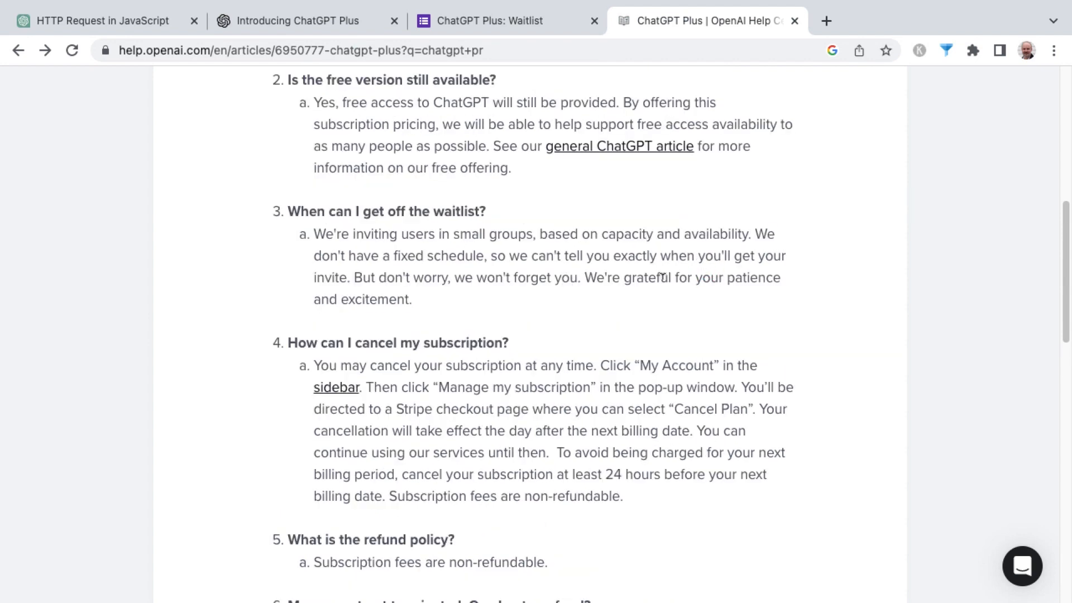
scroll(up, 3)
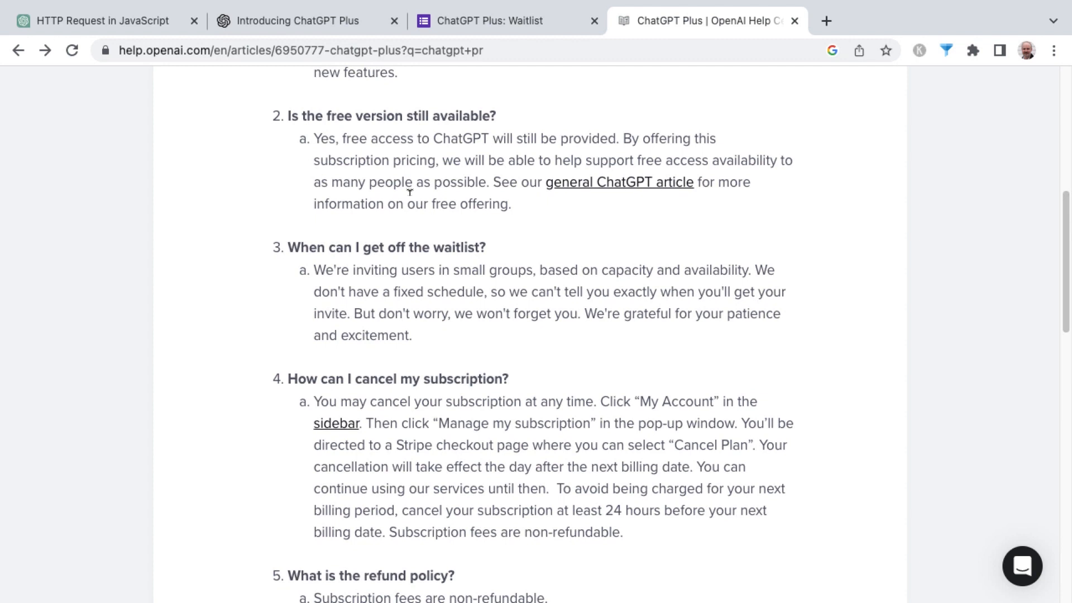
scroll(up, 3)
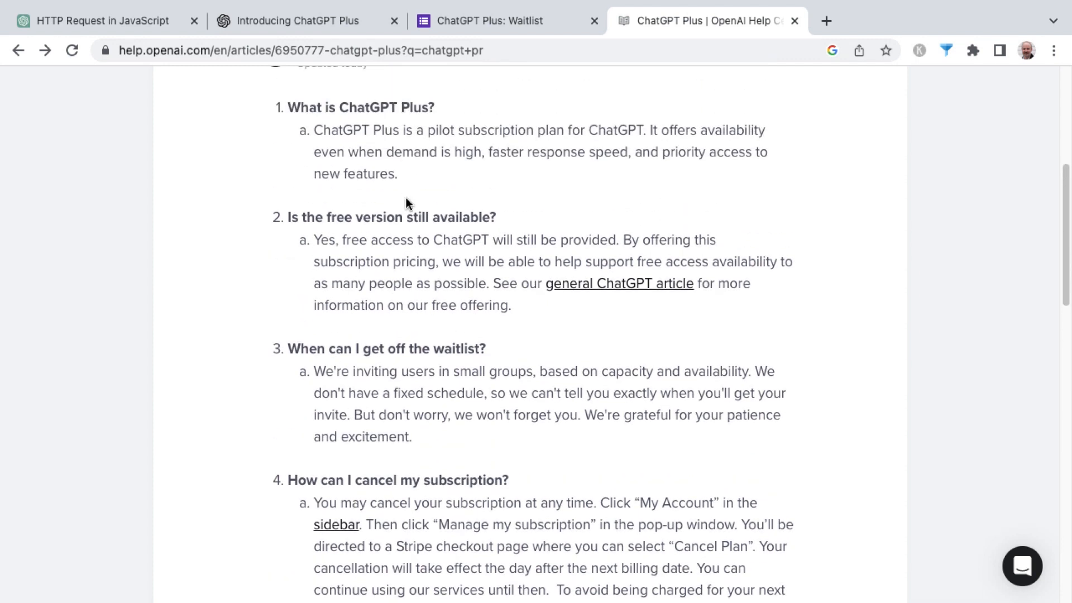
mouse_move(457, 146)
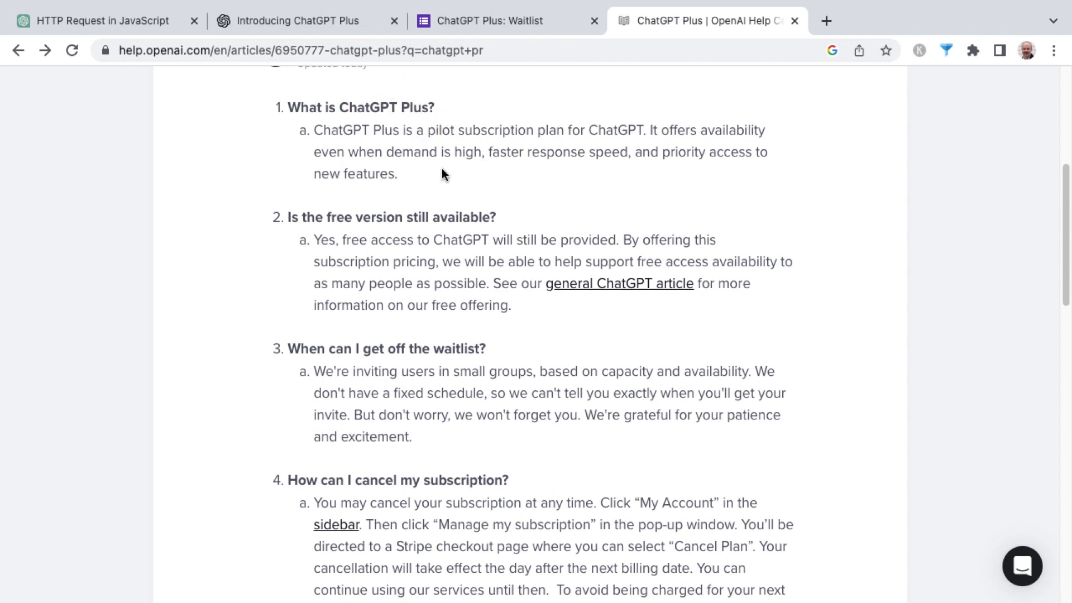
click(436, 217)
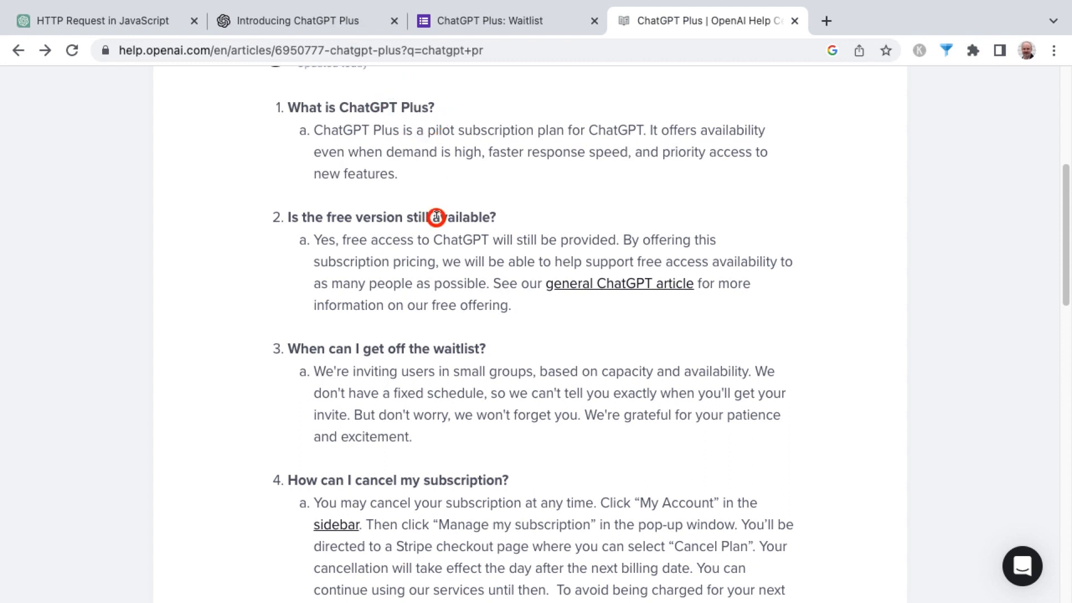
mouse_move(509, 238)
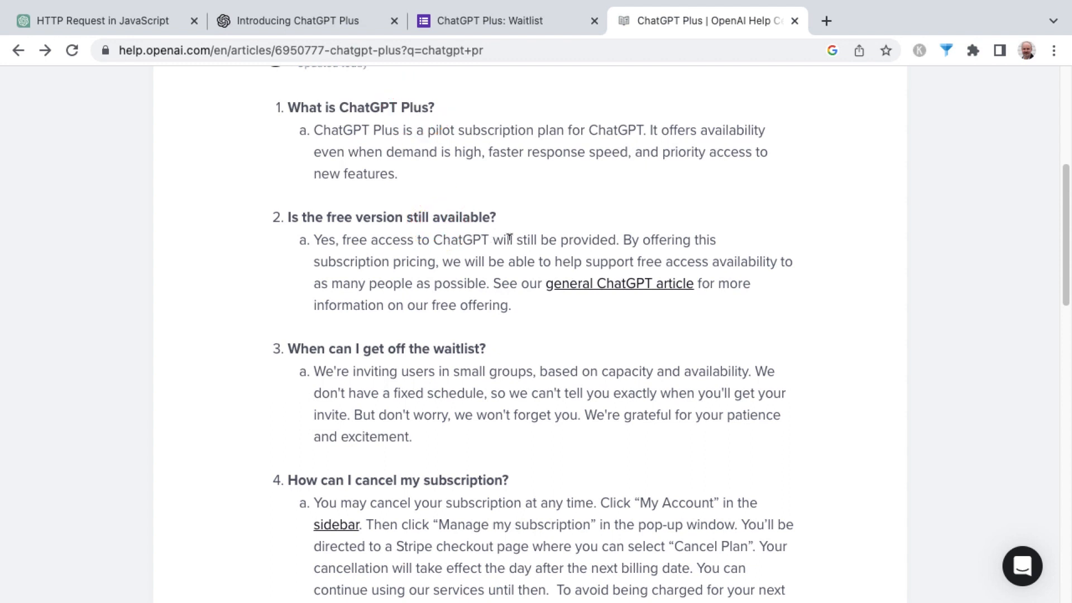
mouse_move(444, 246)
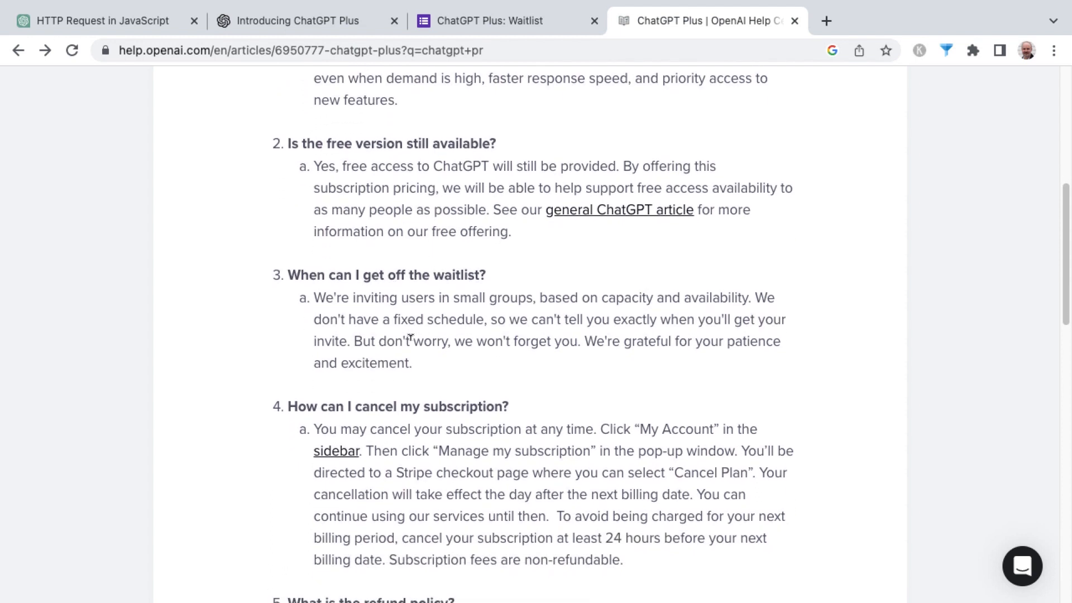
scroll(down, 3)
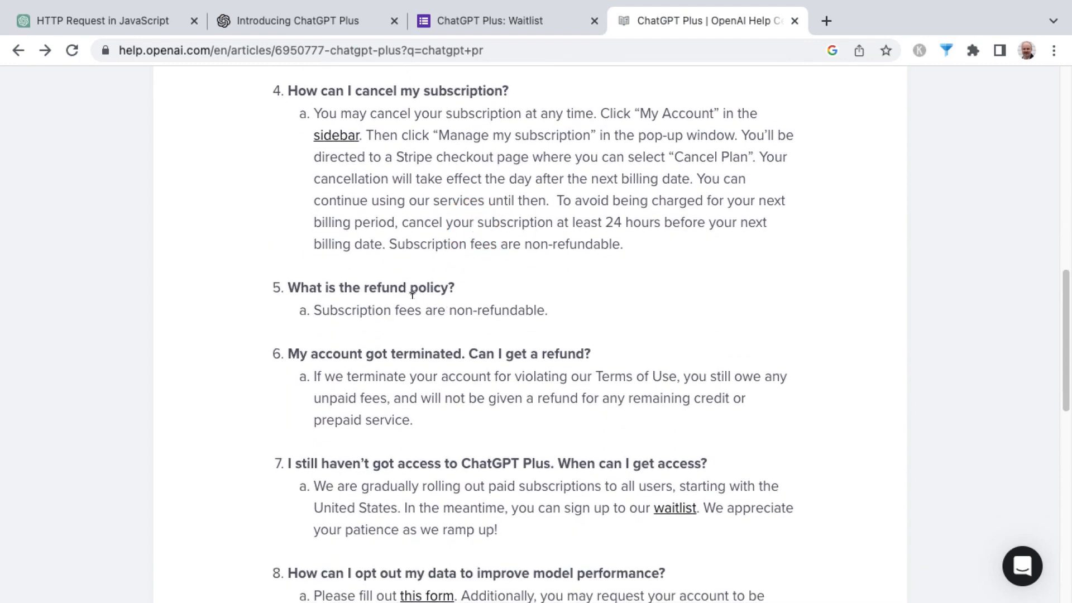
click(95, 21)
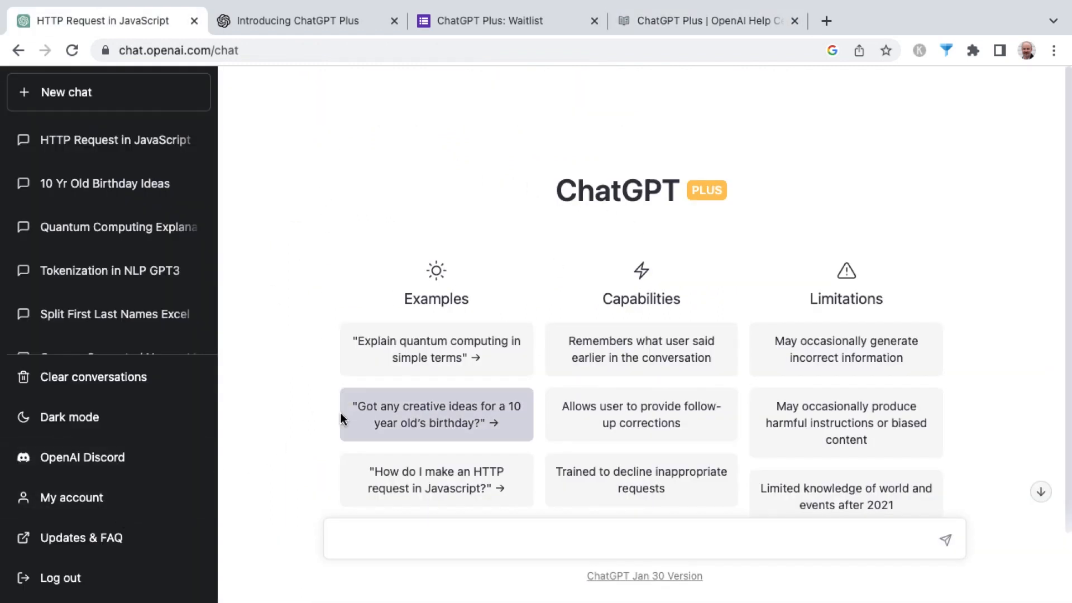
mouse_move(70, 497)
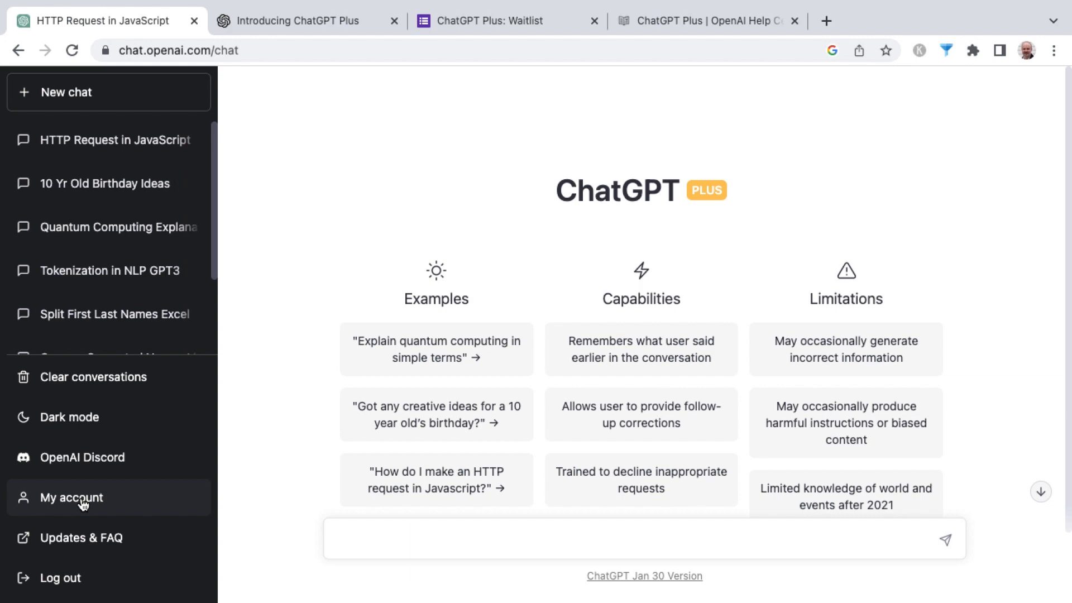
mouse_move(94, 499)
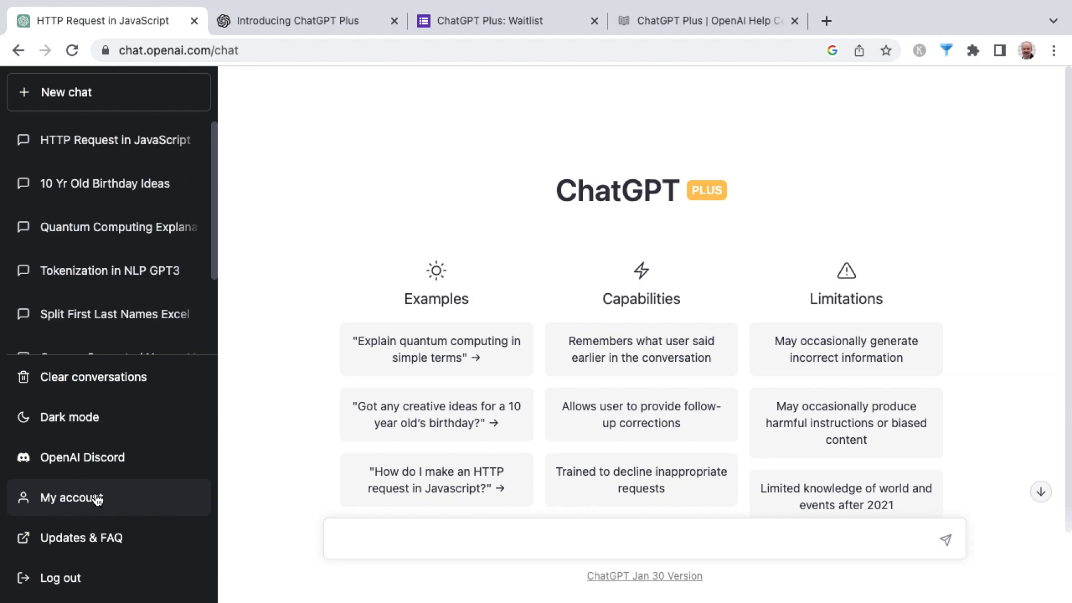
click(71, 496)
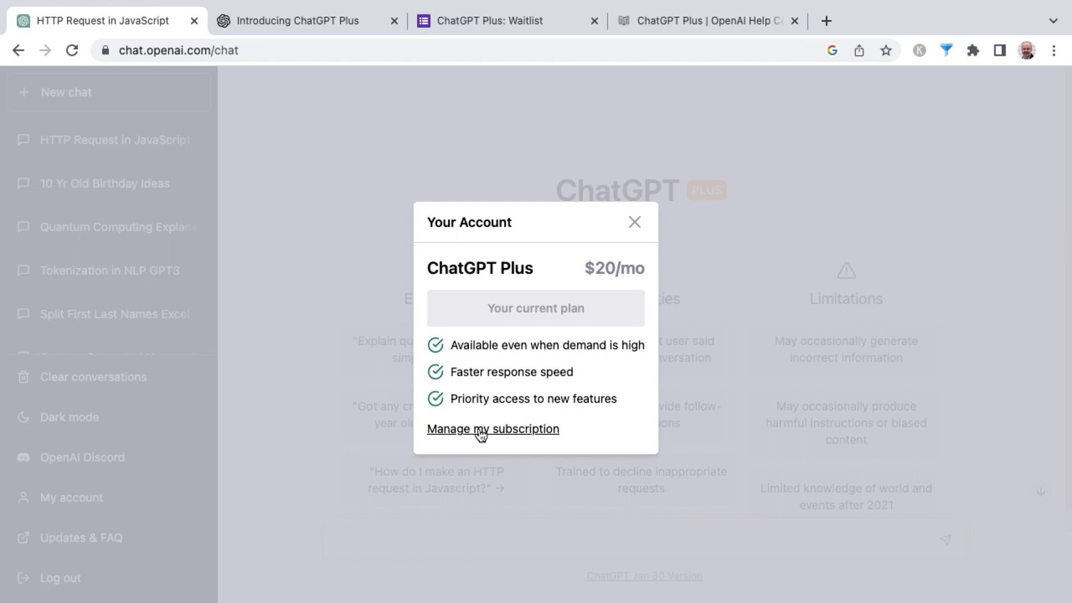
mouse_move(634, 225)
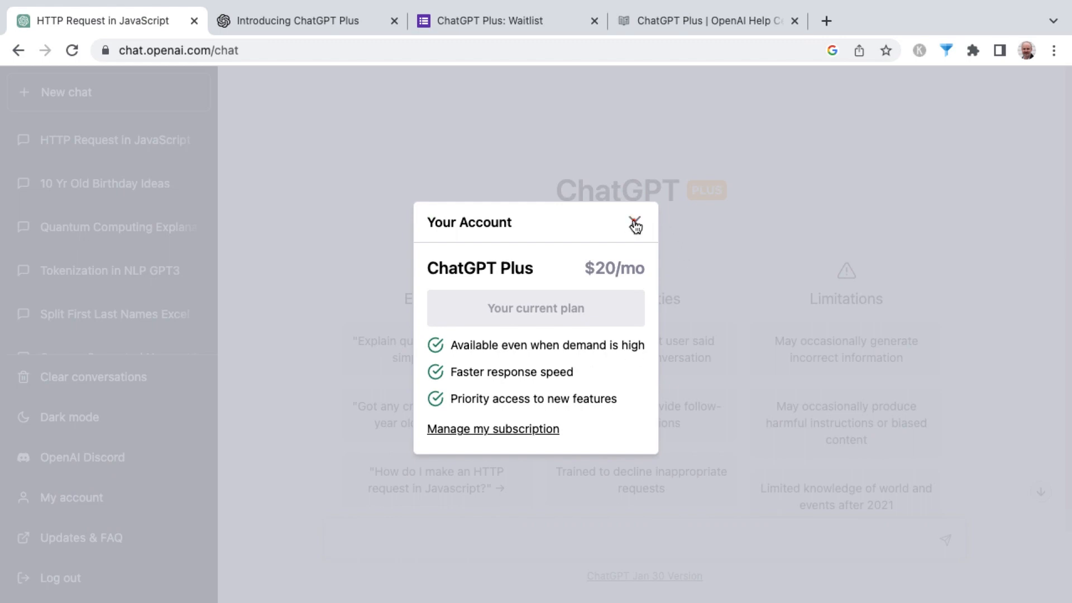
click(635, 224)
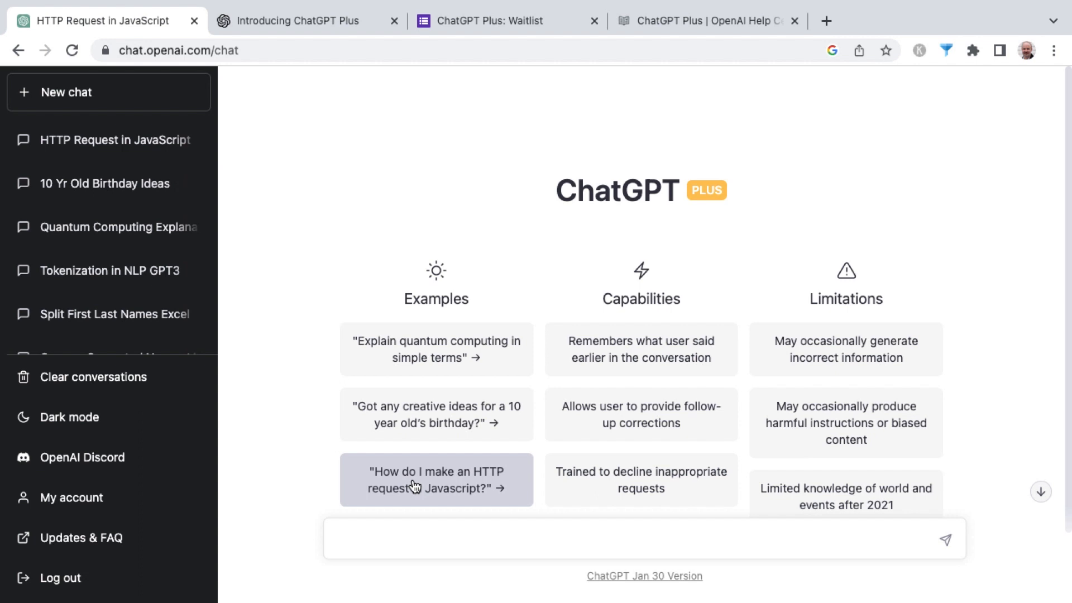
Ask 'How do I make an HTTP request in Javascript?' and review the XMLHttpRequest and fetch examples.
click(435, 479)
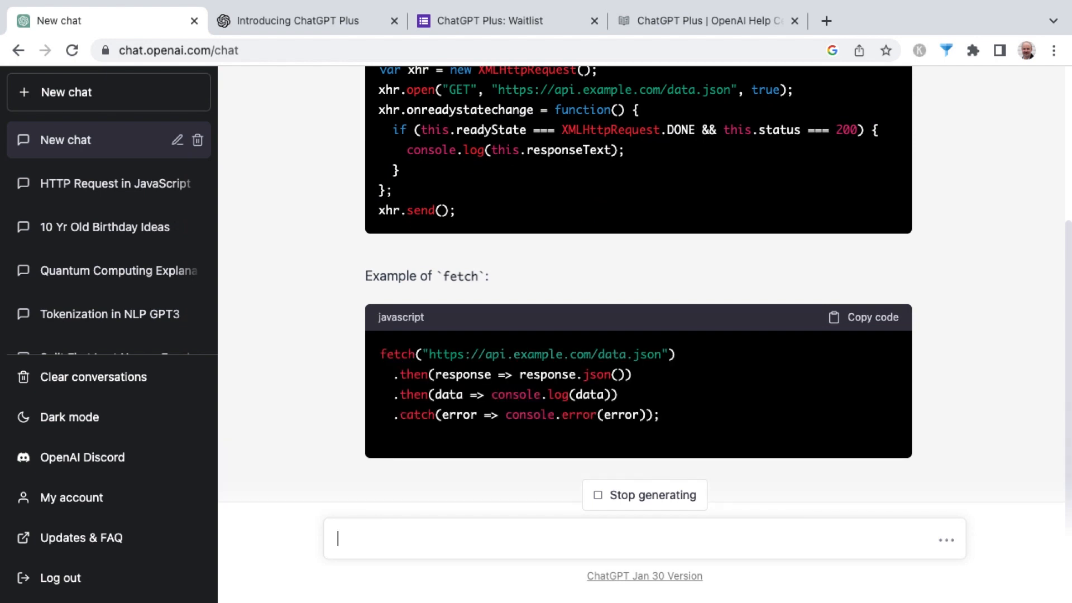
scroll(down, 3)
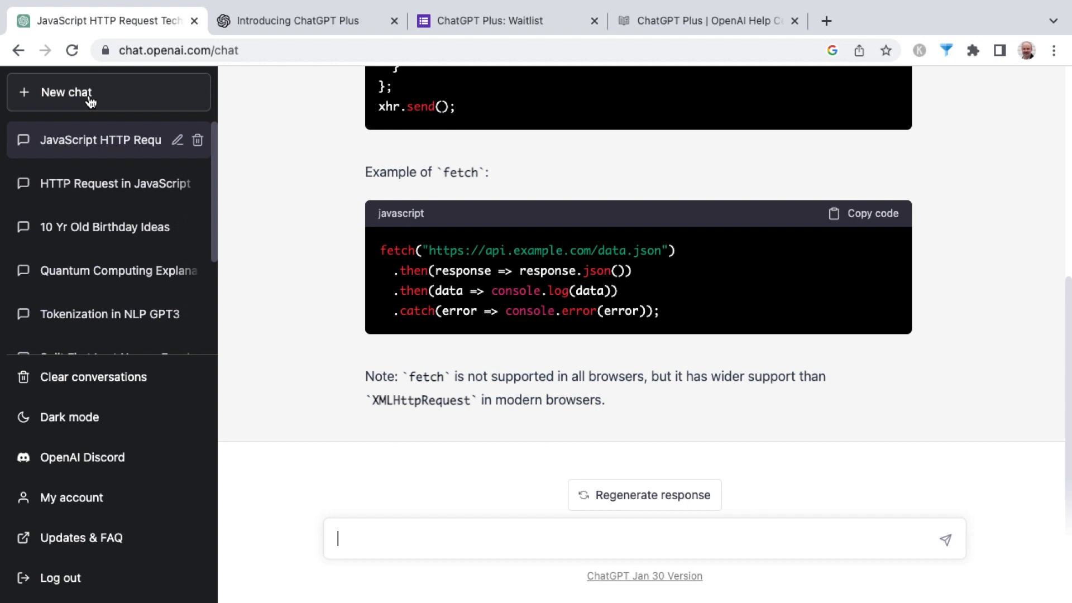
Send 'Explain quantum computing in simple terms' in a new chat, then start another blank chat.
click(66, 92)
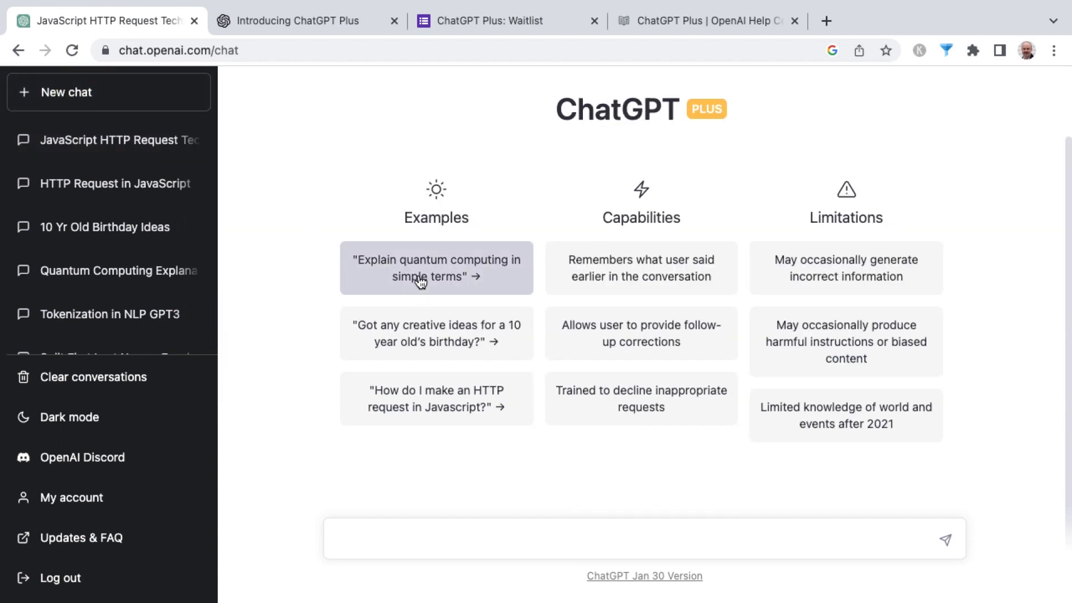
click(436, 268)
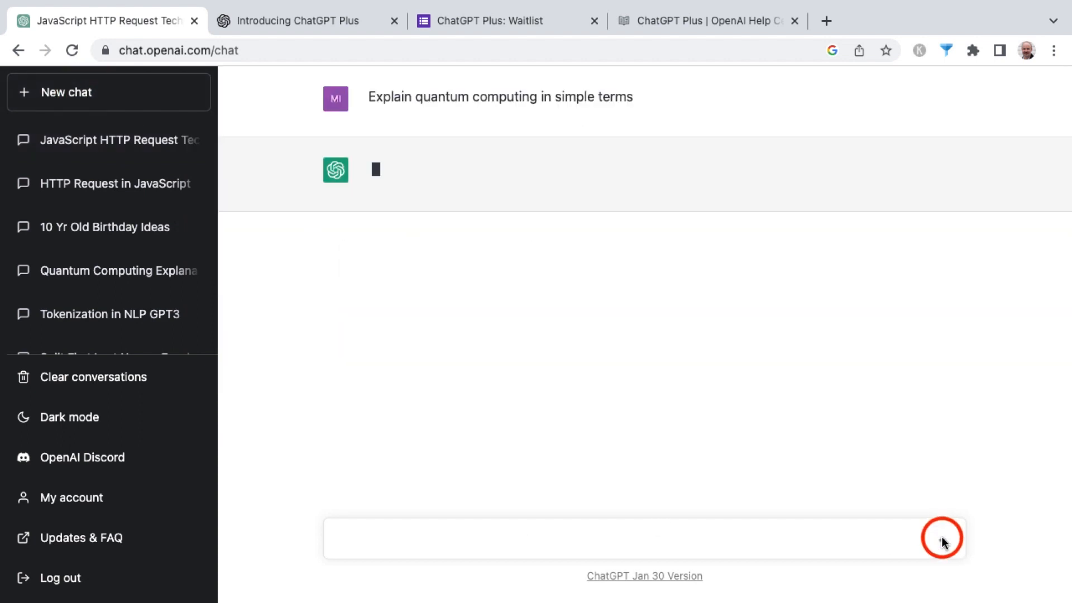
click(942, 538)
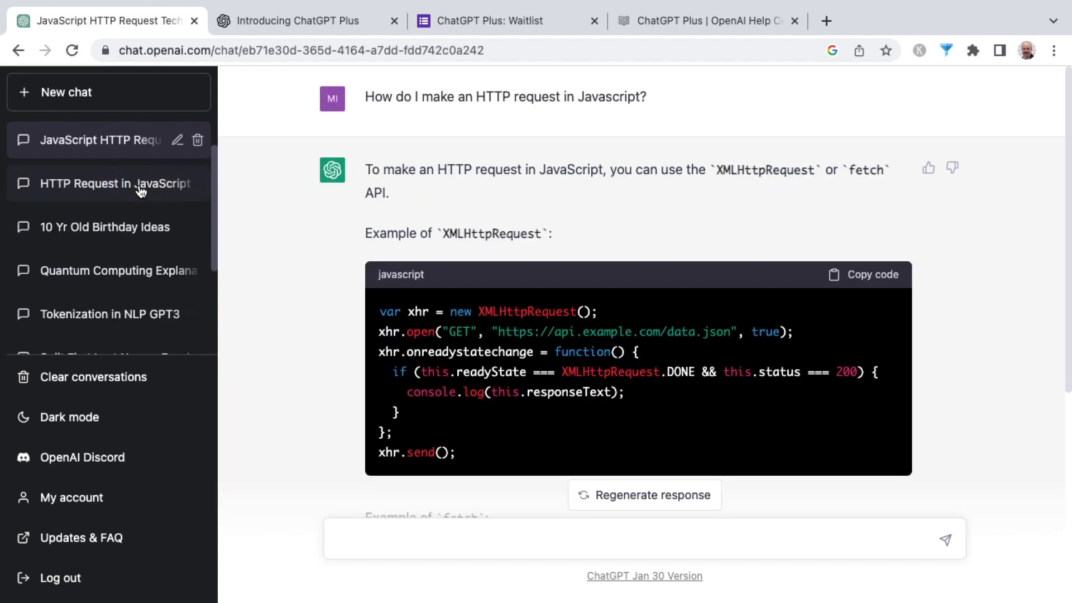
click(67, 92)
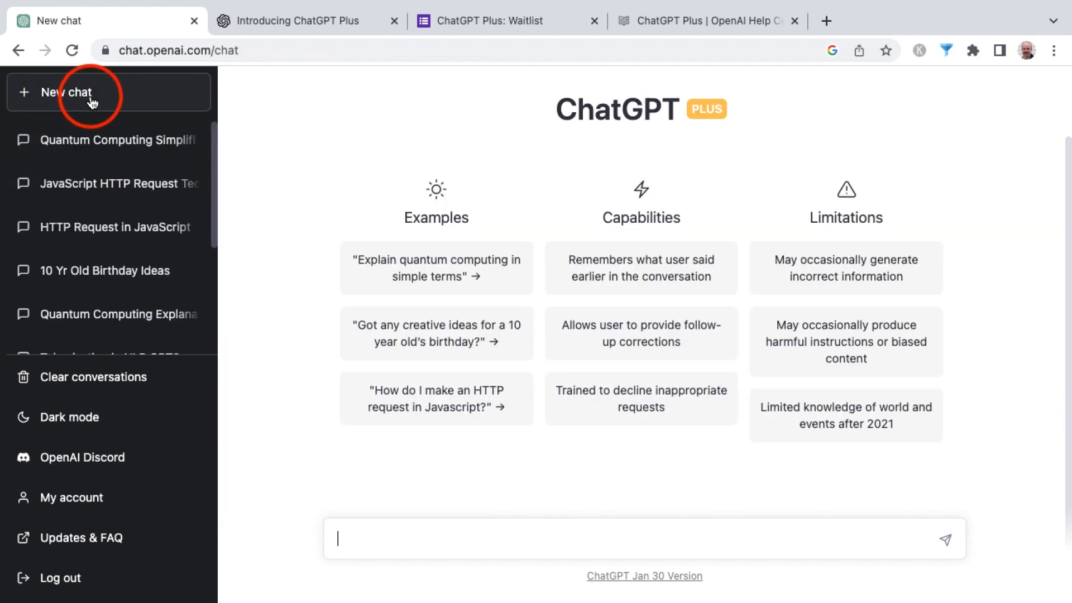
mouse_move(436, 334)
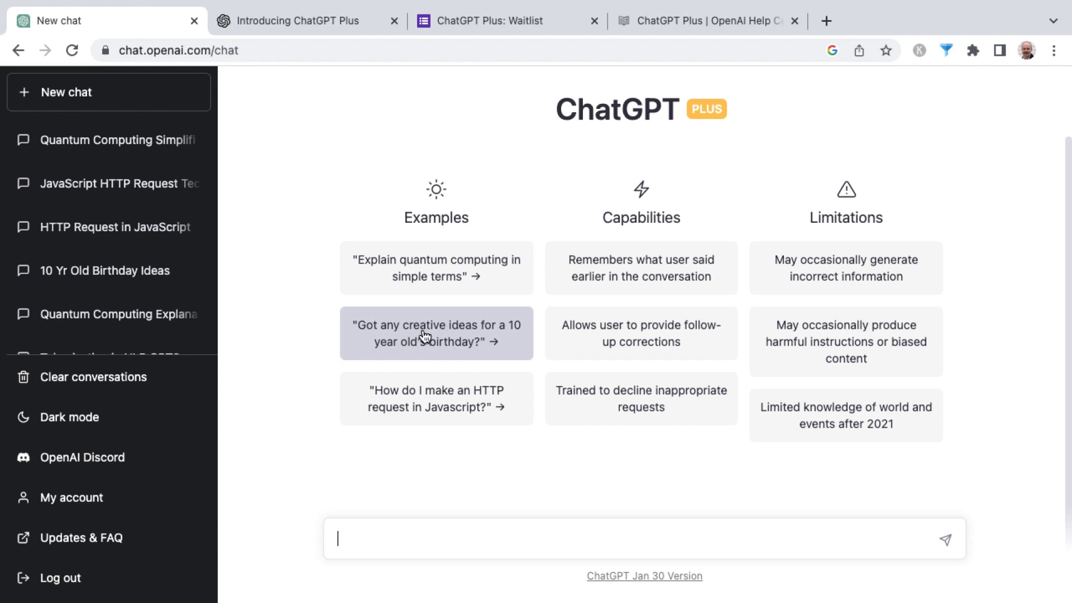
Get ten birthday ideas for a 10-year-old from the example prompt, then reopen the account dialog.
click(436, 334)
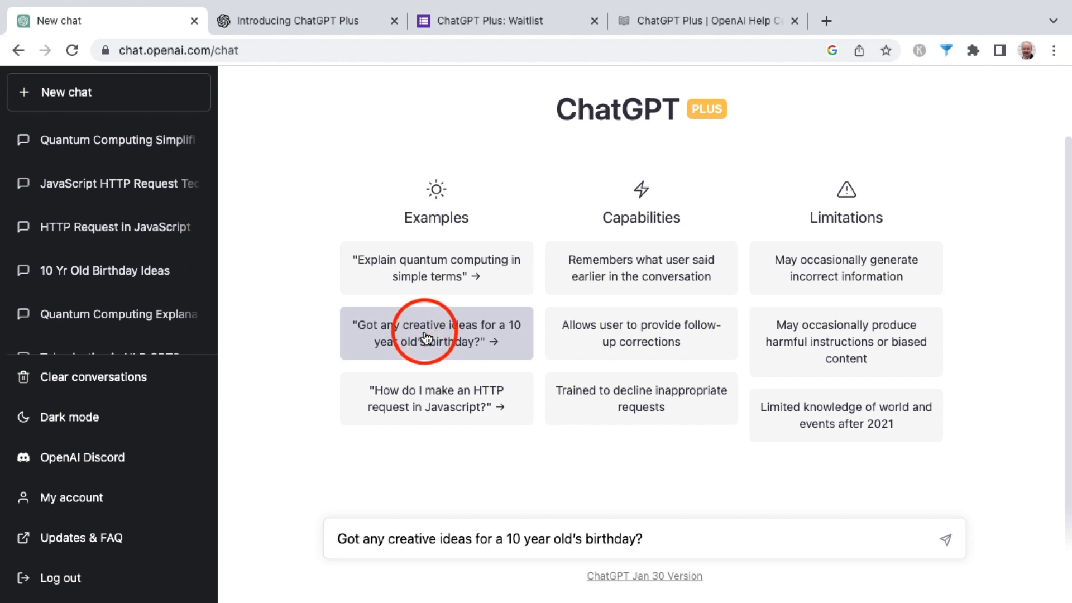
click(435, 333)
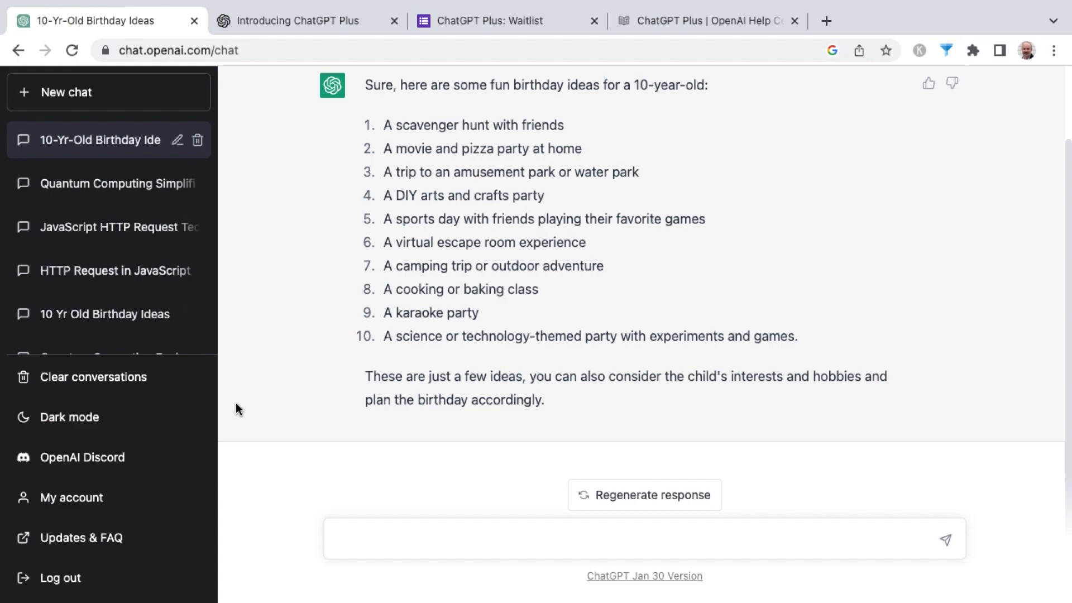
click(71, 497)
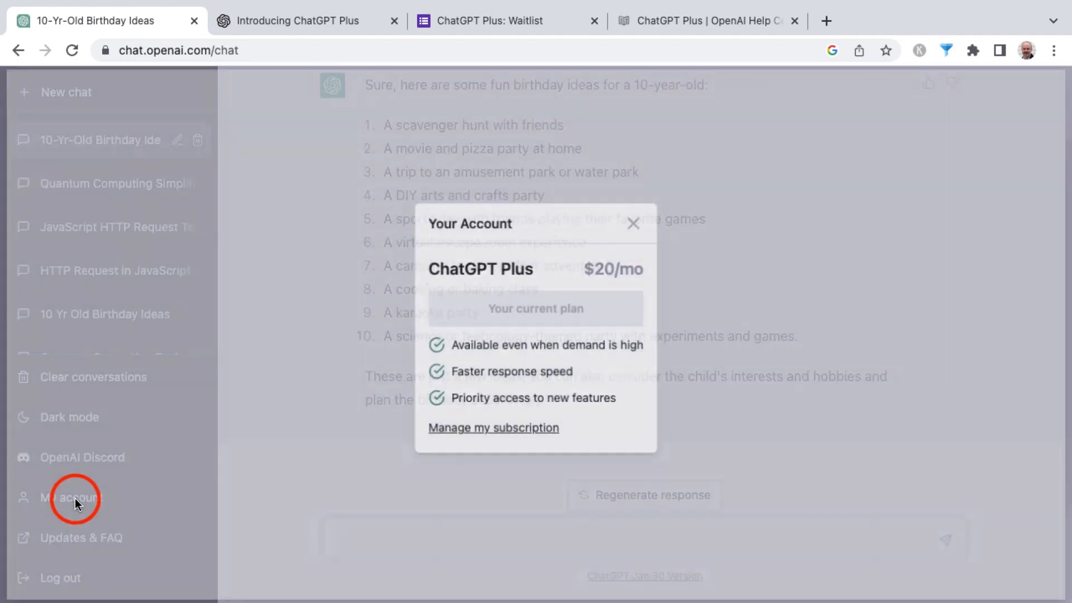